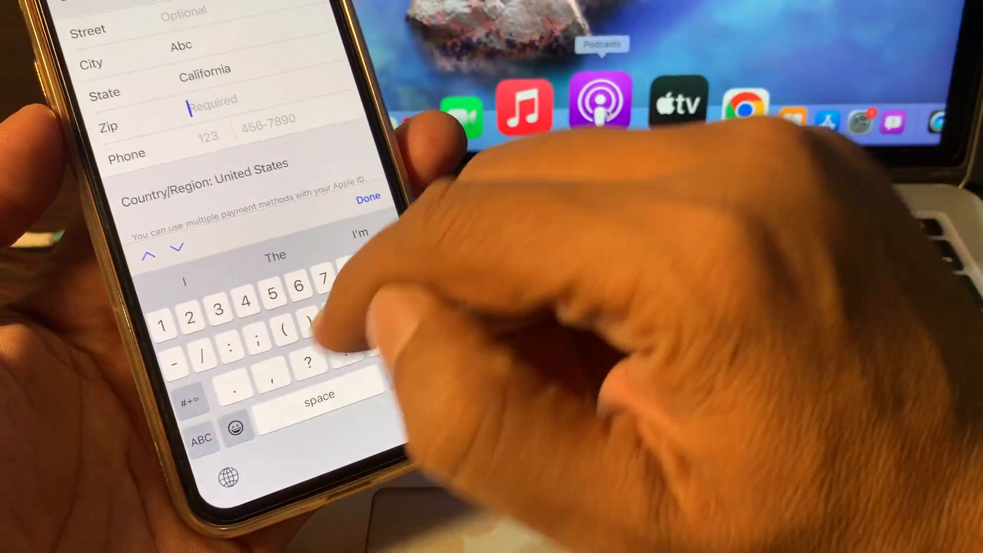
pyautogui.write('94')
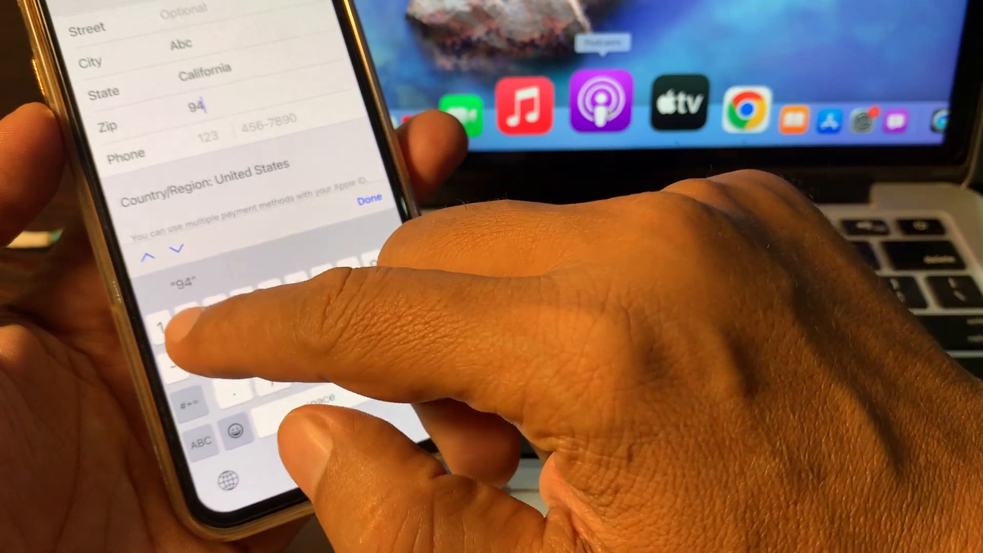